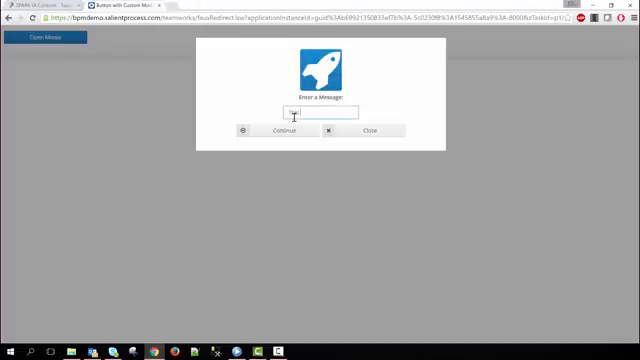
Enter 'This is a message' in the running modal and continue.
type("This is a message")
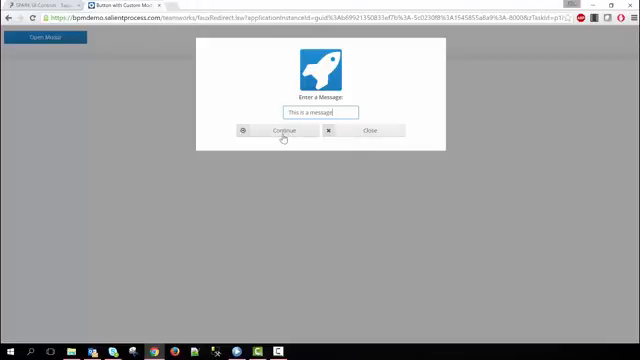
left_click(283, 130)
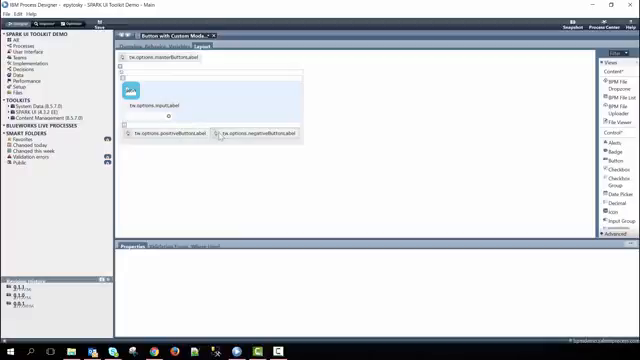
Review the Button with Custom Modal view's configuration option variables.
left_click(206, 45)
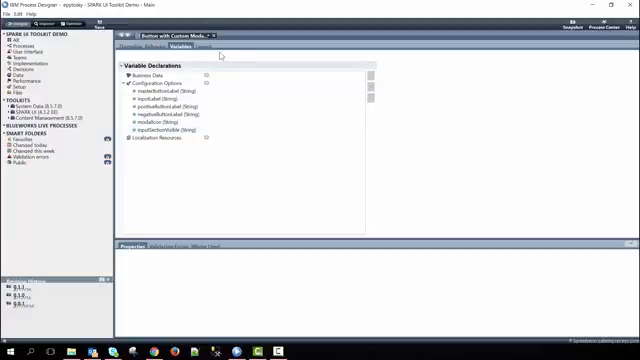
left_click(209, 46)
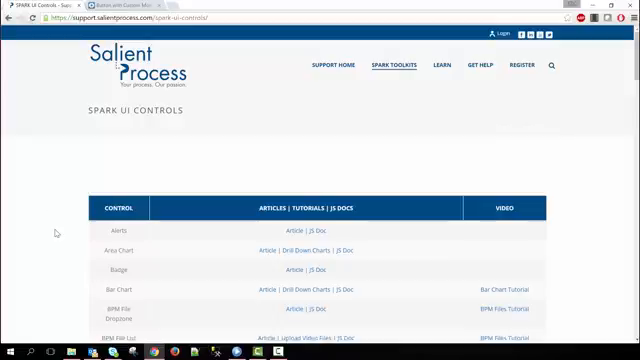
mouse_move(83, 291)
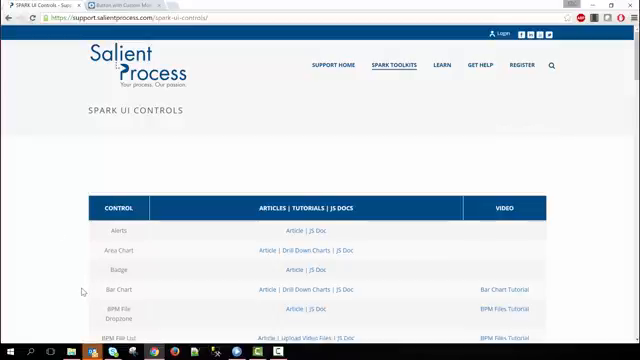
Scroll the SPARK UI Controls table down to the Badge through Decimal controls.
scroll("down", 3)
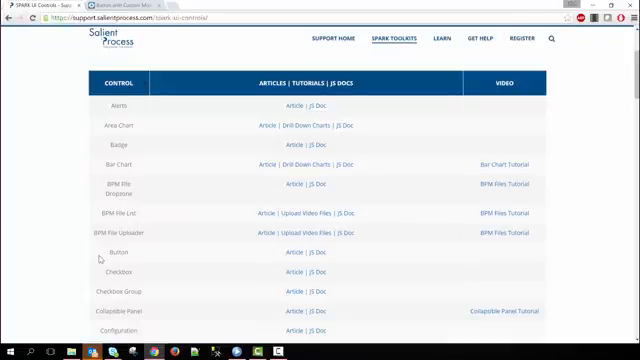
scroll("down", 3)
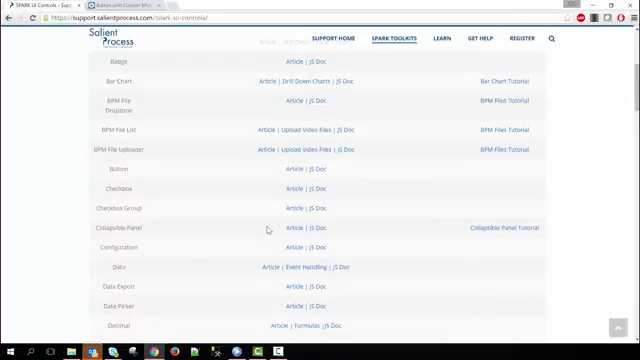
mouse_move(268, 231)
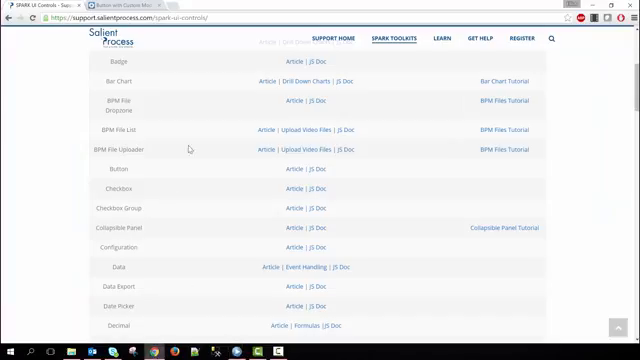
mouse_move(186, 143)
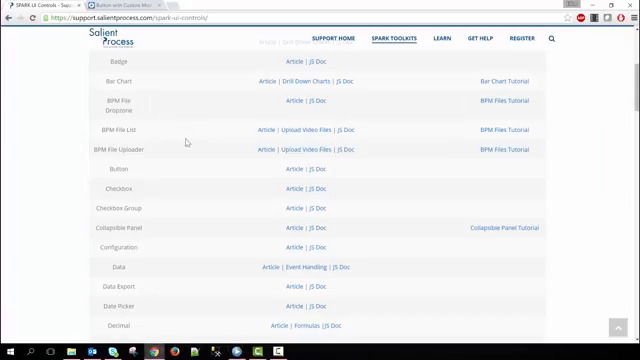
scroll("down", 3)
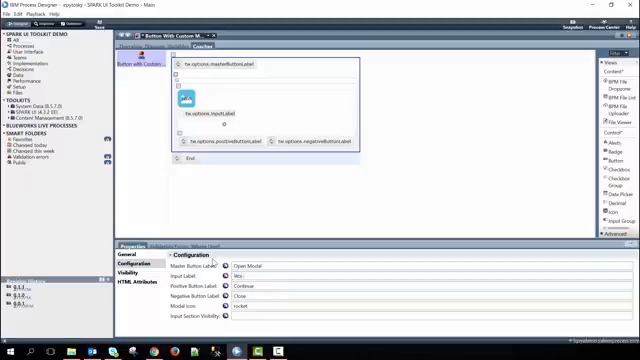
Set the modal's Input Label to 'Would you like to continue?'.
type("Would you like to")
type("Yes")
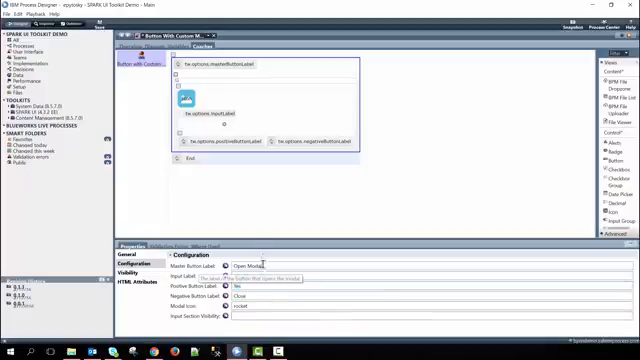
type("Would you like to continue?")
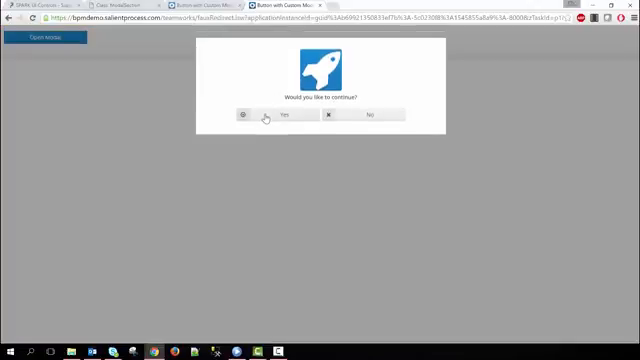
mouse_move(334, 127)
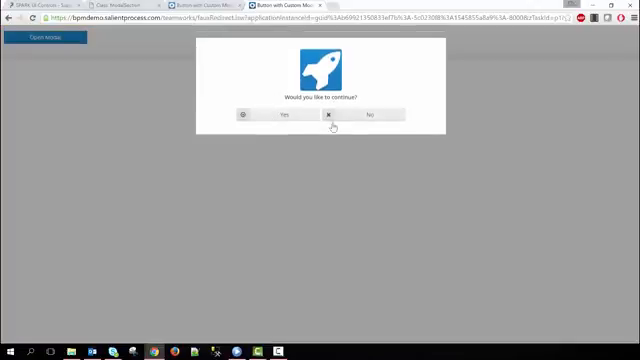